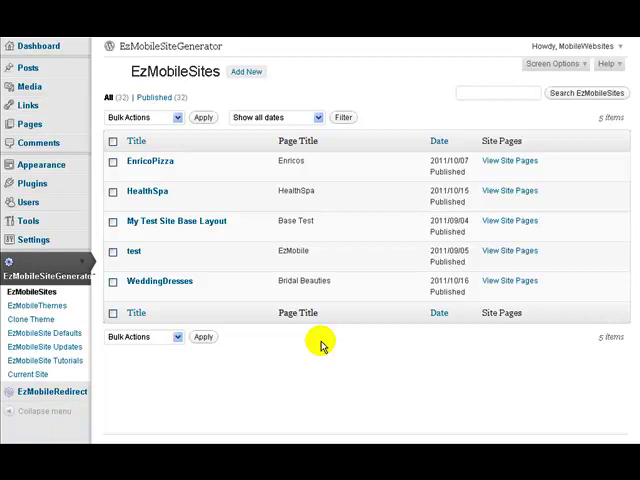
pyautogui.moveTo(148, 160)
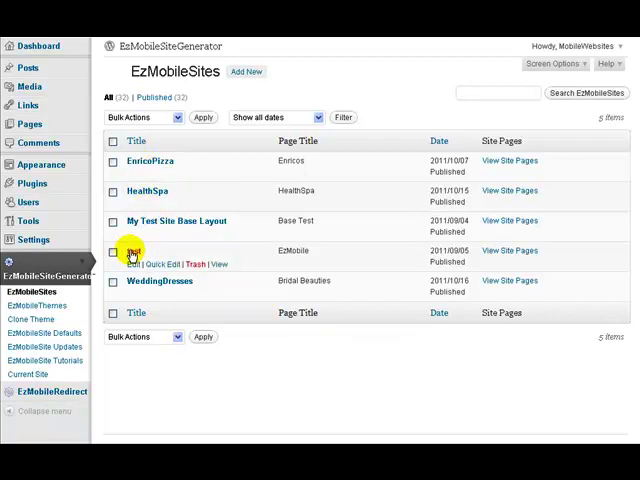
# Open the 'test' site, reach Map Settings and select the ezmbmap shortcode for the page content
pyautogui.click(136, 264)
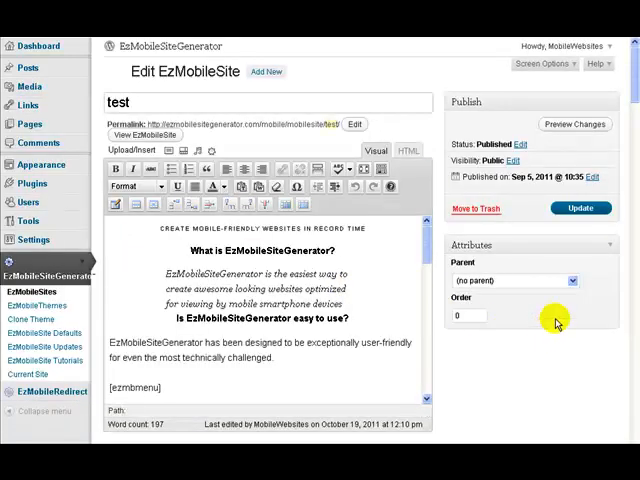
pyautogui.scroll(-3)
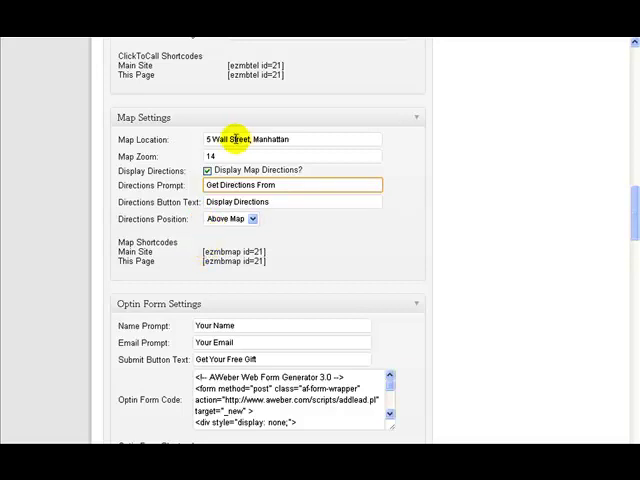
pyautogui.moveTo(272, 140)
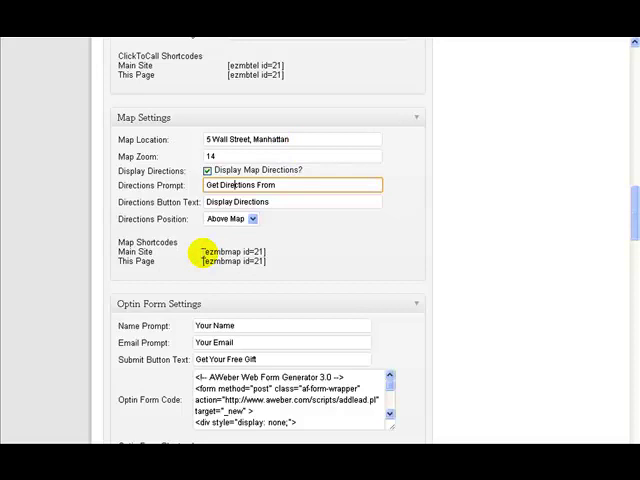
pyautogui.doubleClick(232, 252)
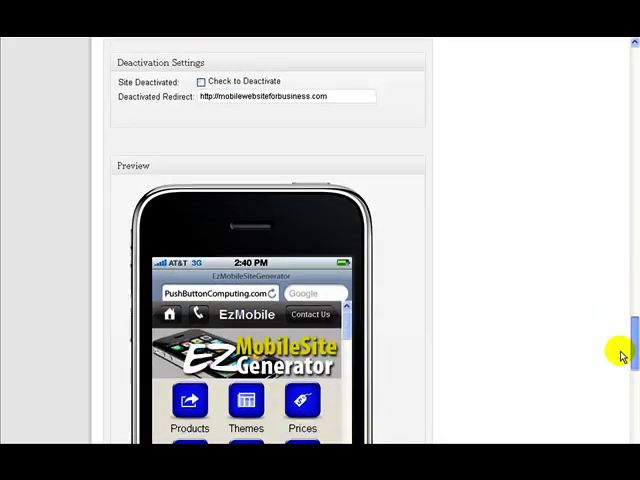
# Scroll the phone preview to the Manhattan map and focus the Get Directions box
pyautogui.scroll(-3)
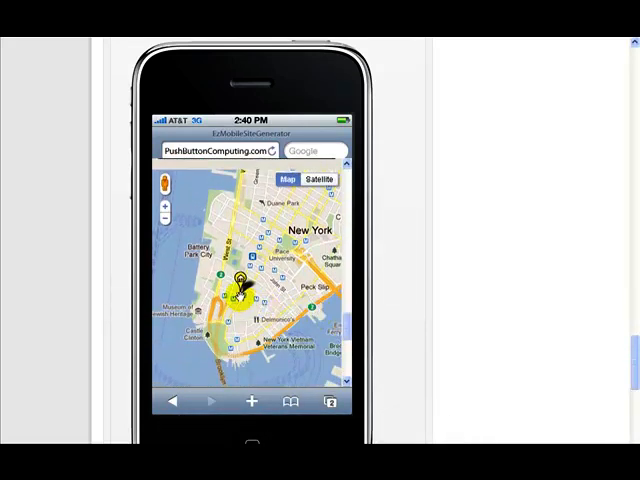
pyautogui.click(236, 288)
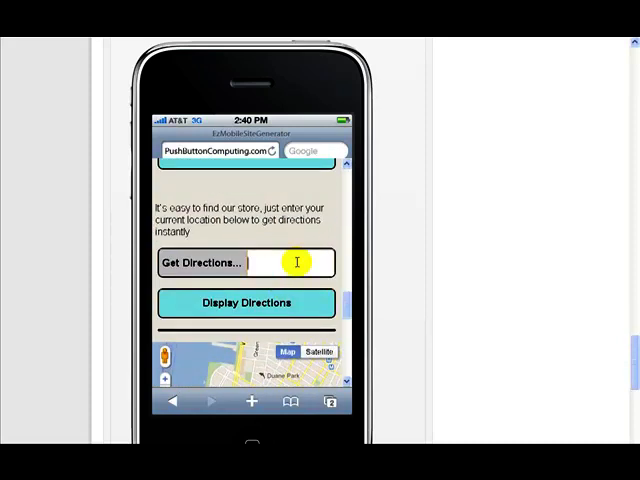
# Request directions from '123 Park Ave manhattan' via Display Directions, yielding a 3.1 mile route
pyautogui.write('123 Park')
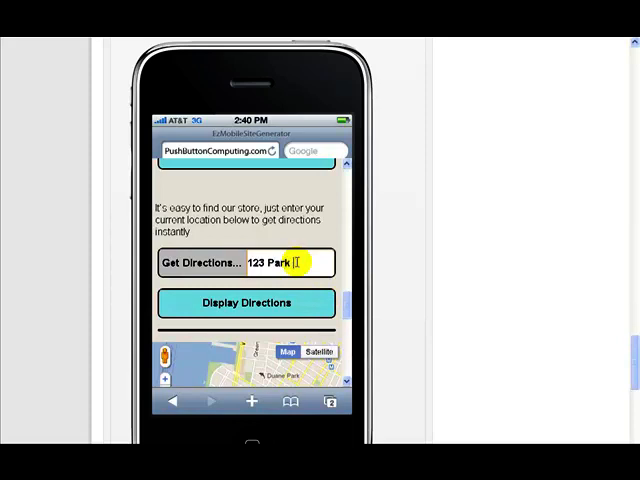
pyautogui.write('Ave m')
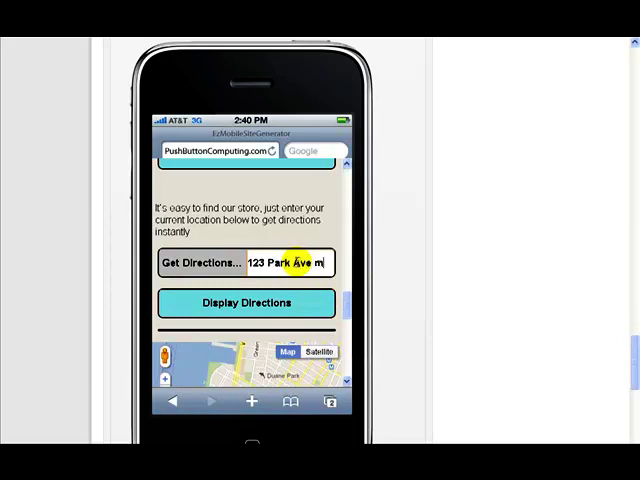
pyautogui.write('anhattan')
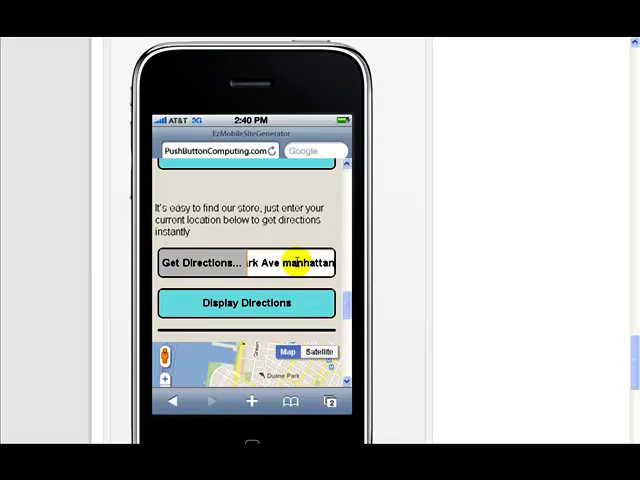
pyautogui.click(246, 304)
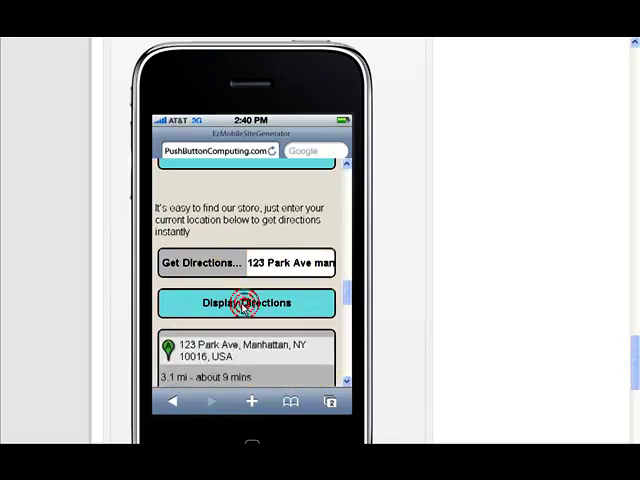
pyautogui.click(248, 302)
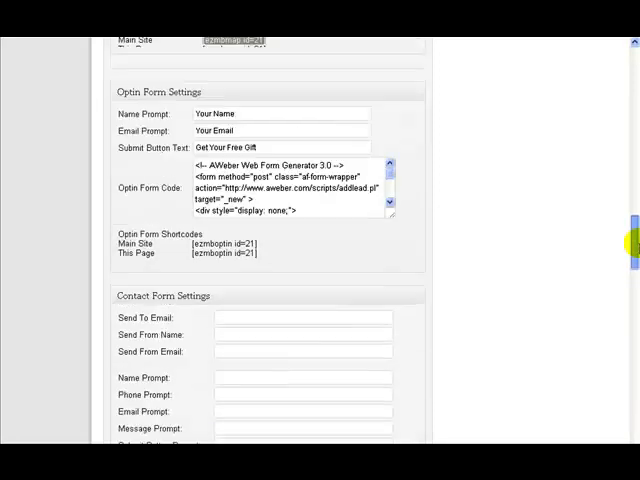
pyautogui.scroll(3)
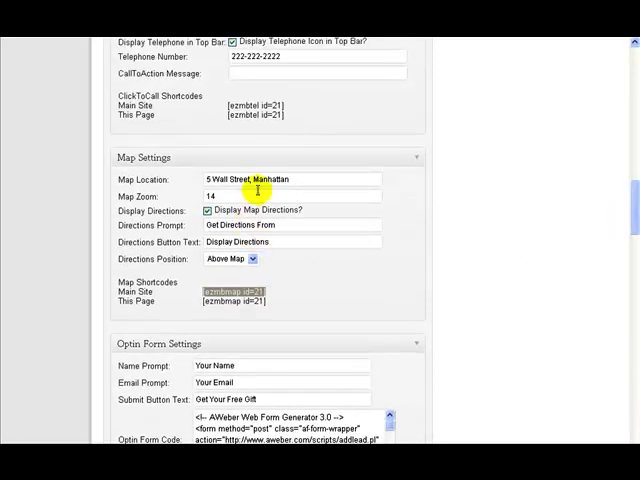
pyautogui.moveTo(360, 190)
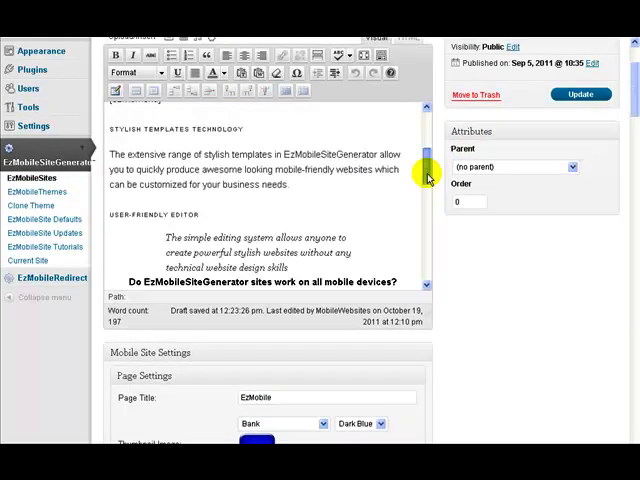
pyautogui.scroll(-3)
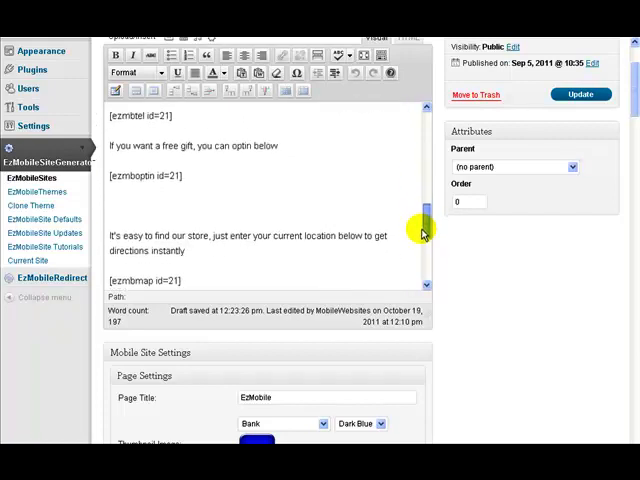
pyautogui.scroll(-3)
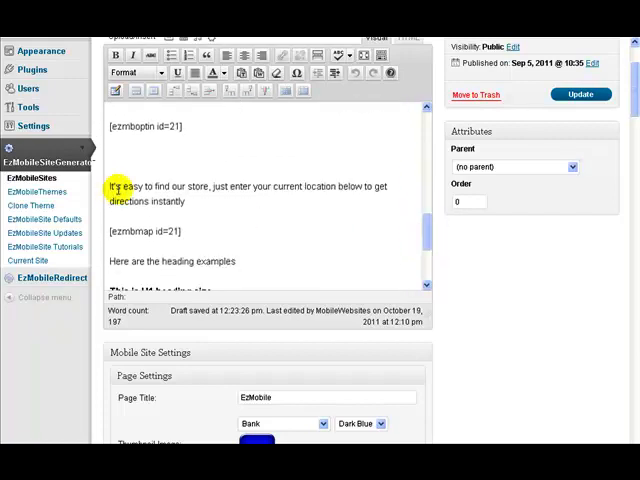